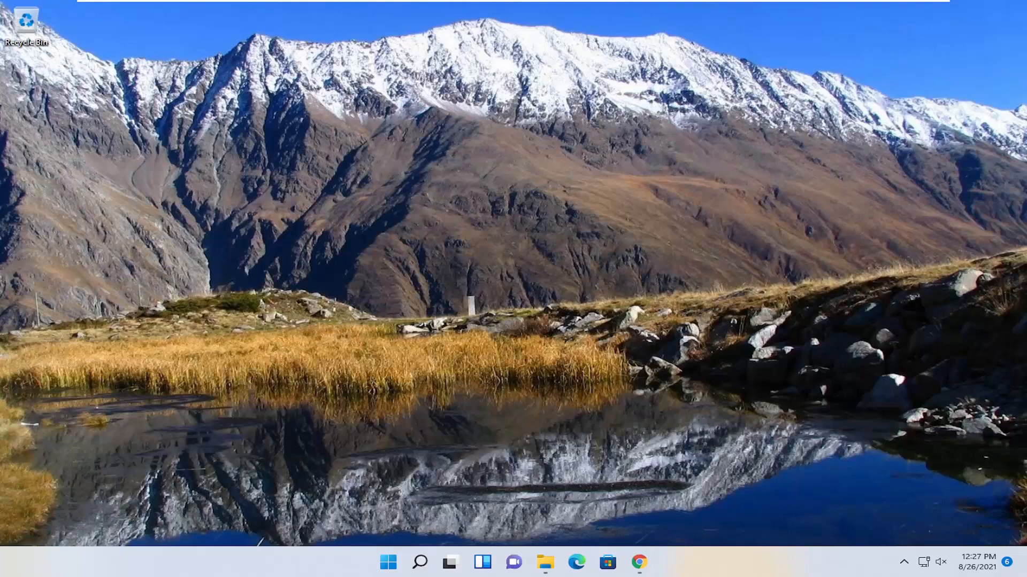
mouse_move(501, 344)
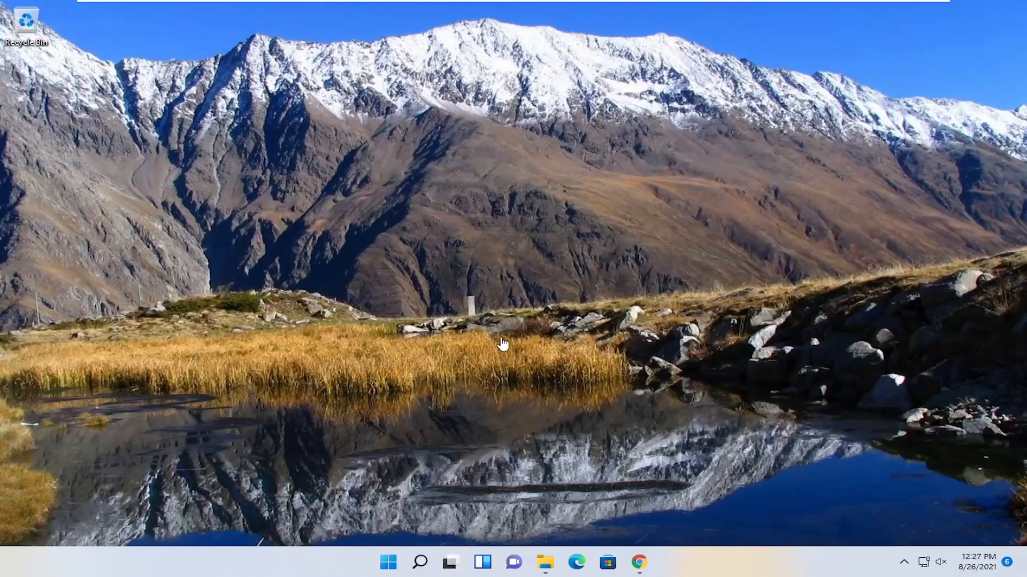
Step: Search for cmd and run Command Prompt as administrator, approving the UAC prompt
click(420, 562)
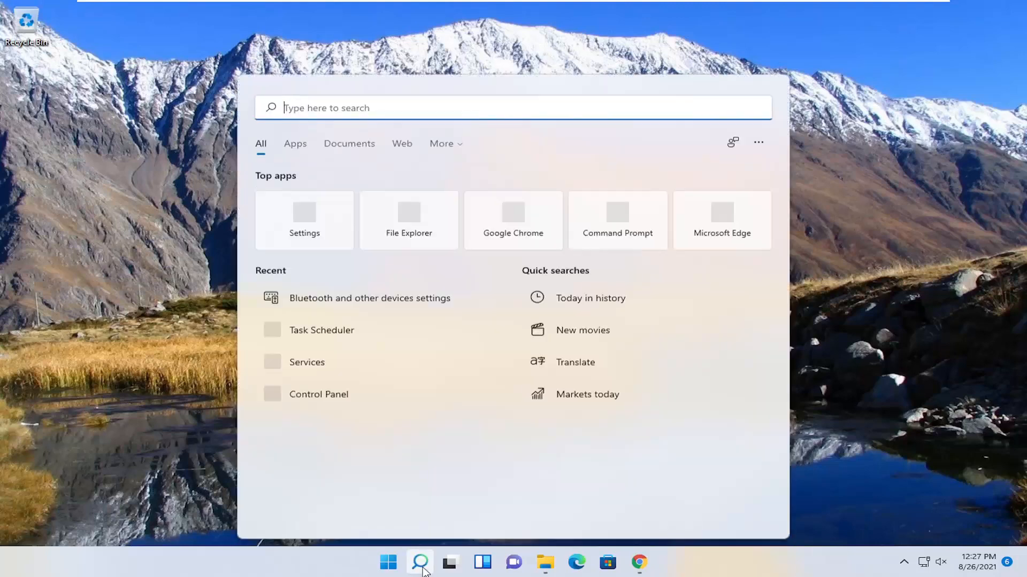
text(cmd)
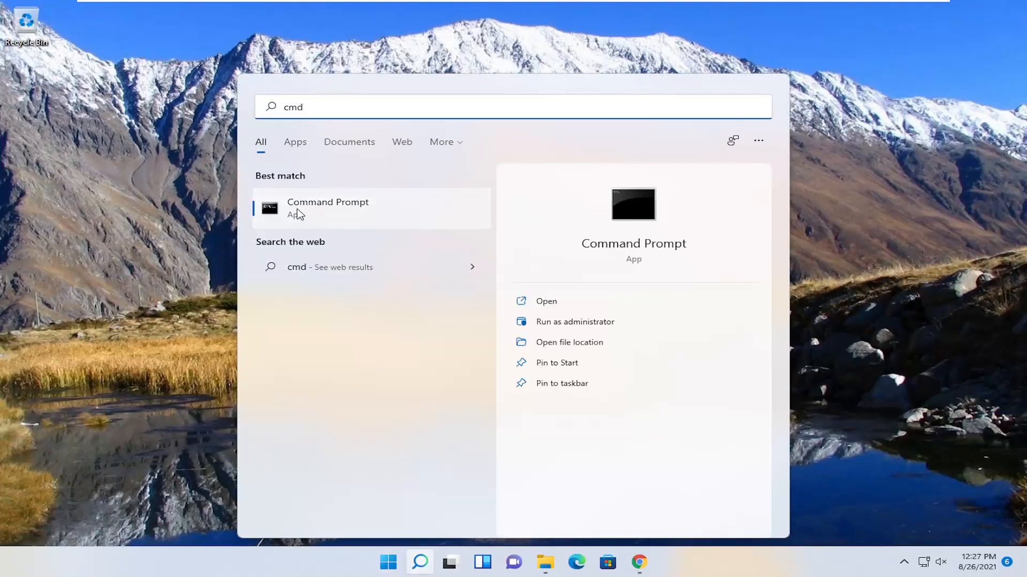
mouse_move(306, 208)
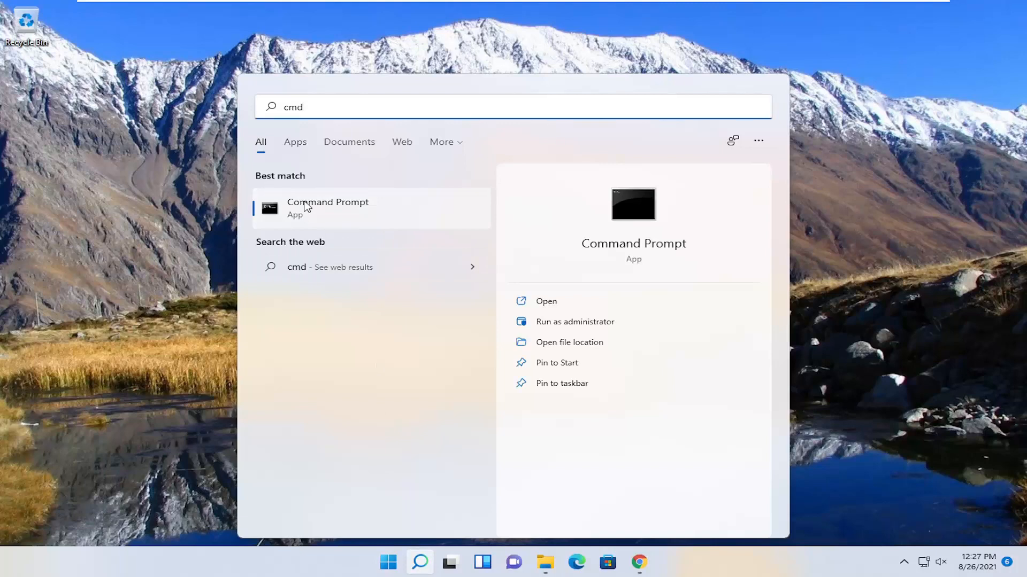
right_click(327, 208)
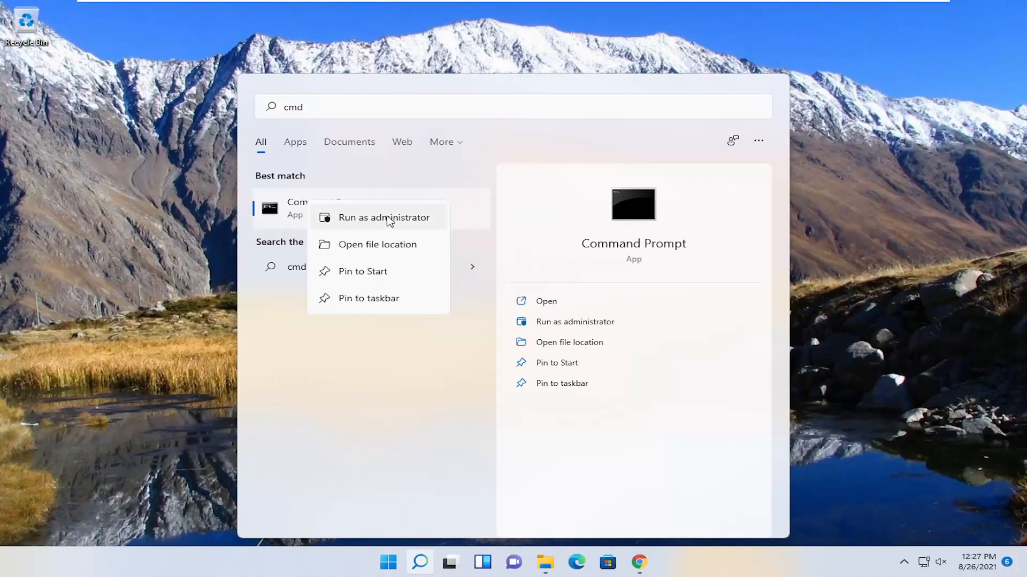
click(384, 218)
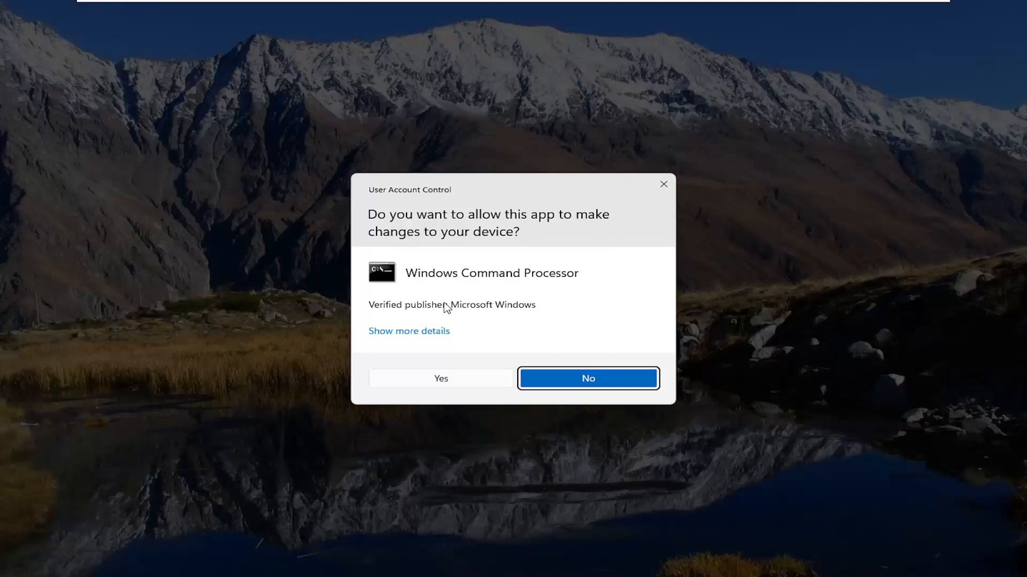
click(441, 379)
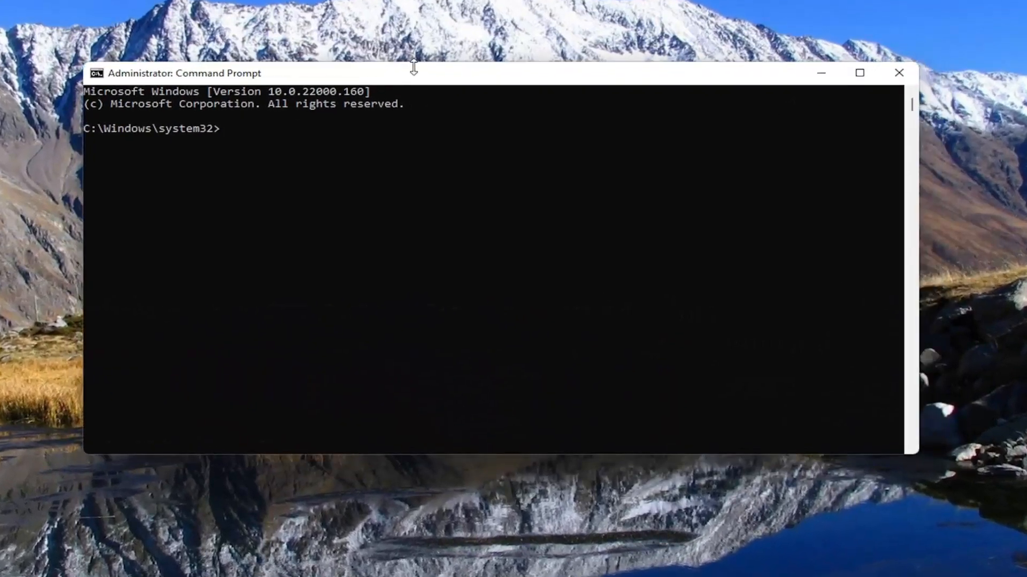
Step: Flush the DNS resolver cache with ipconfig /flushdns
text(ipconfig)
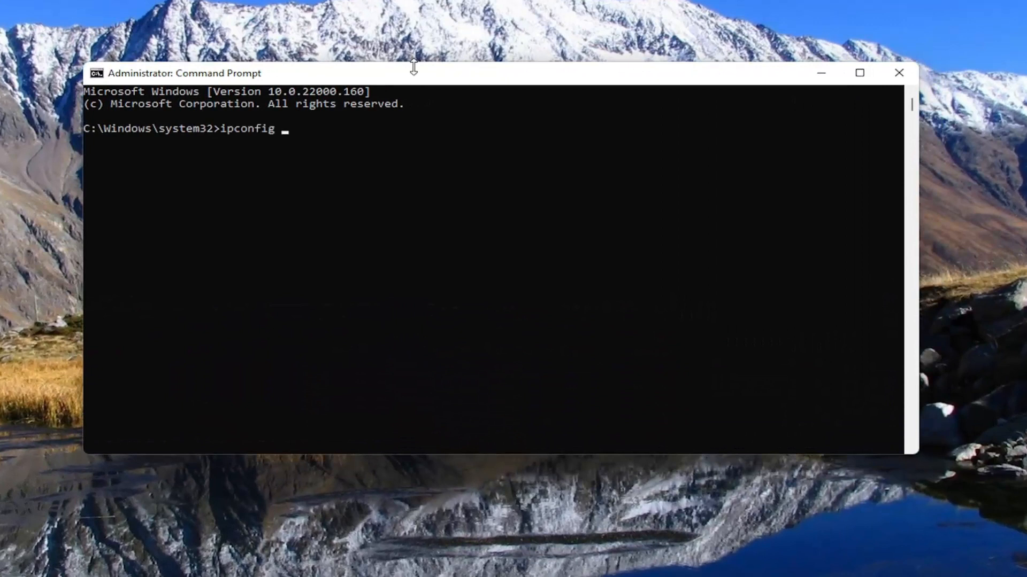
text(/flushdns)
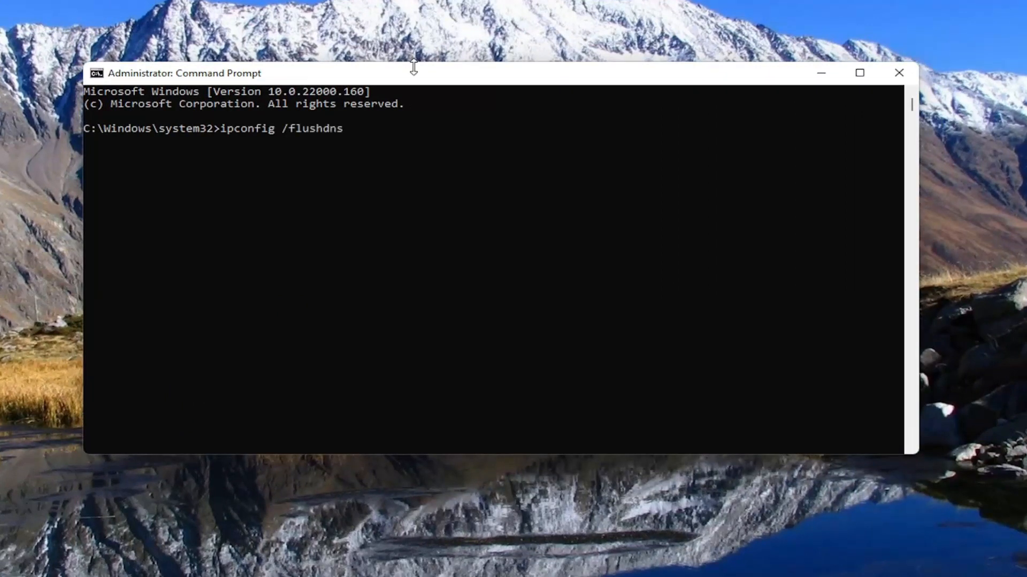
mouse_move(269, 138)
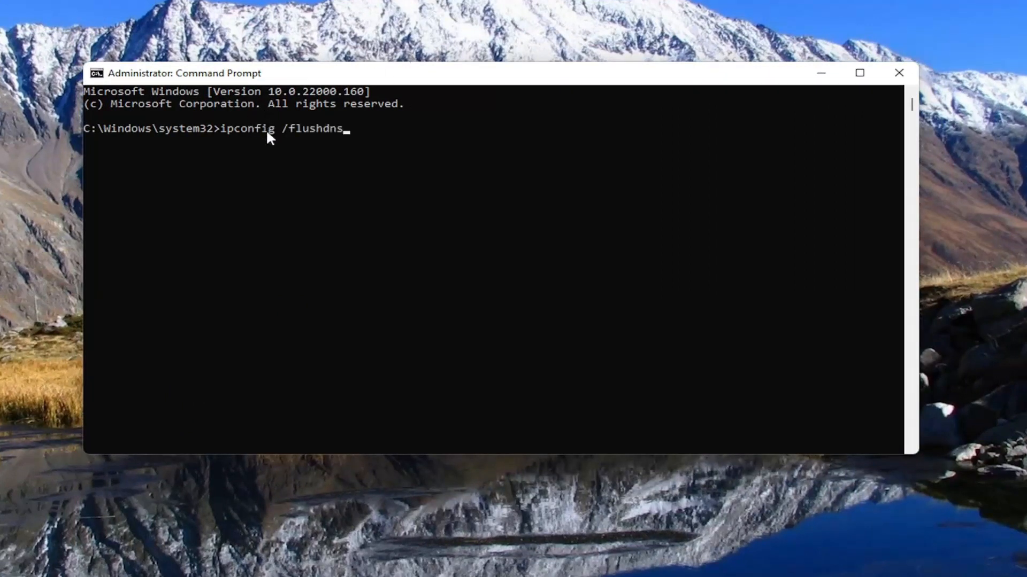
mouse_move(191, 260)
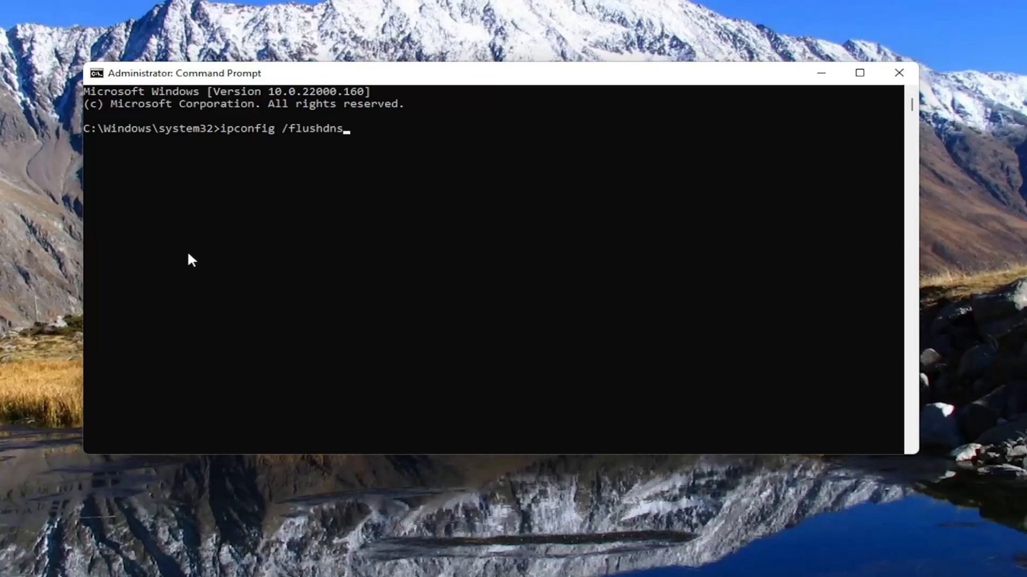
key(Return)
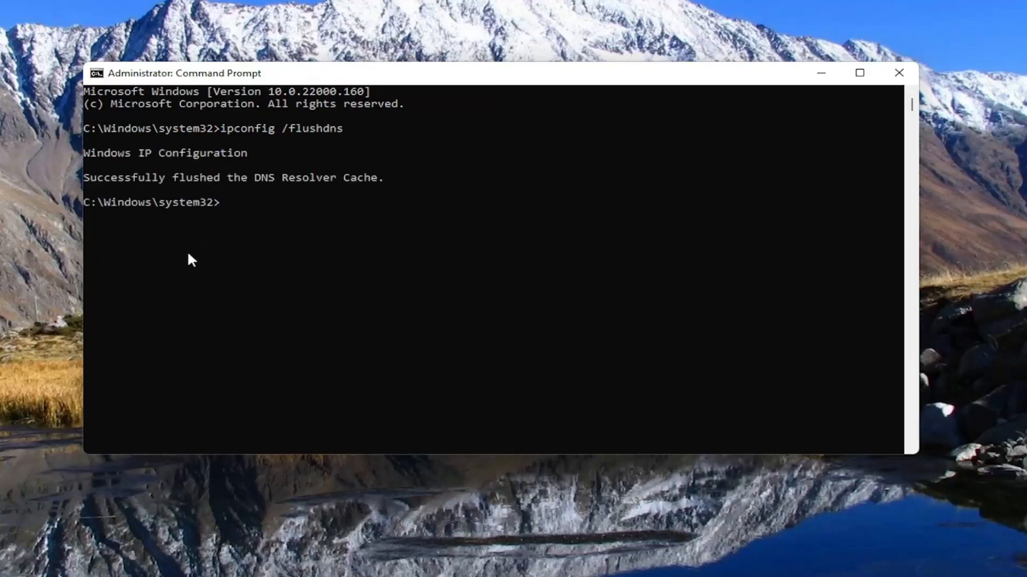
mouse_move(199, 264)
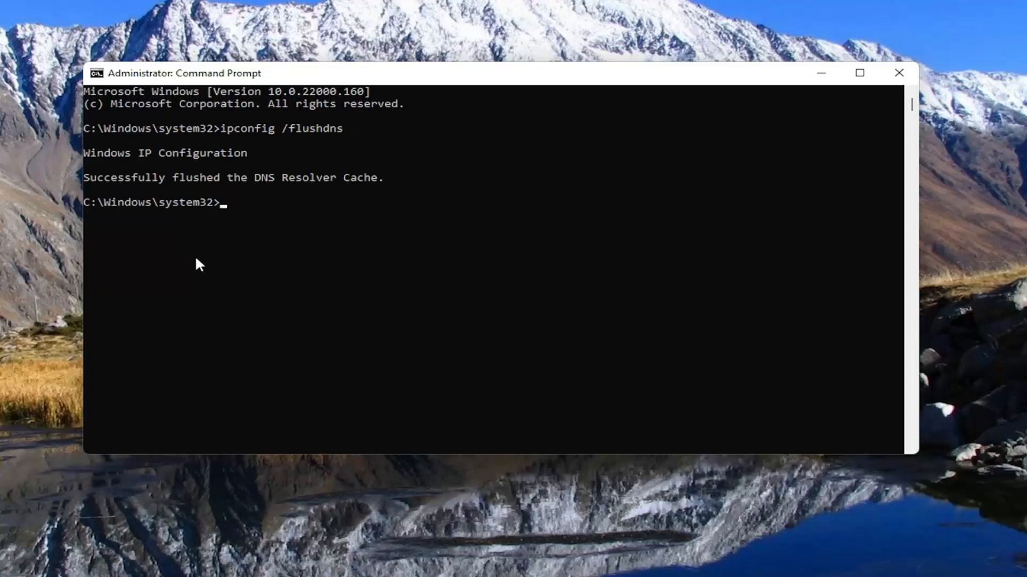
Step: Reset the Winsock catalog with netsh winsock reset
text(netsh)
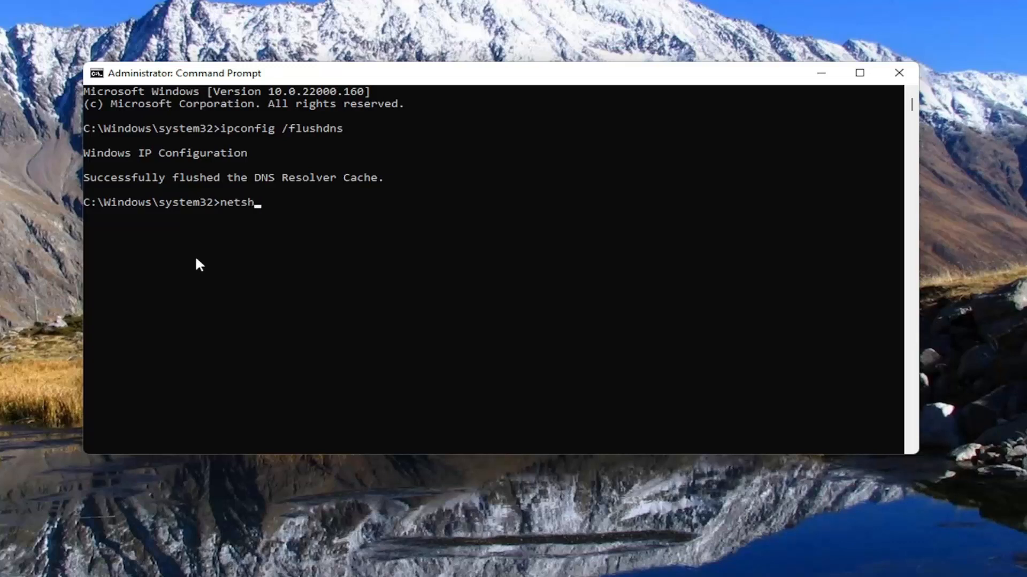
text(win)
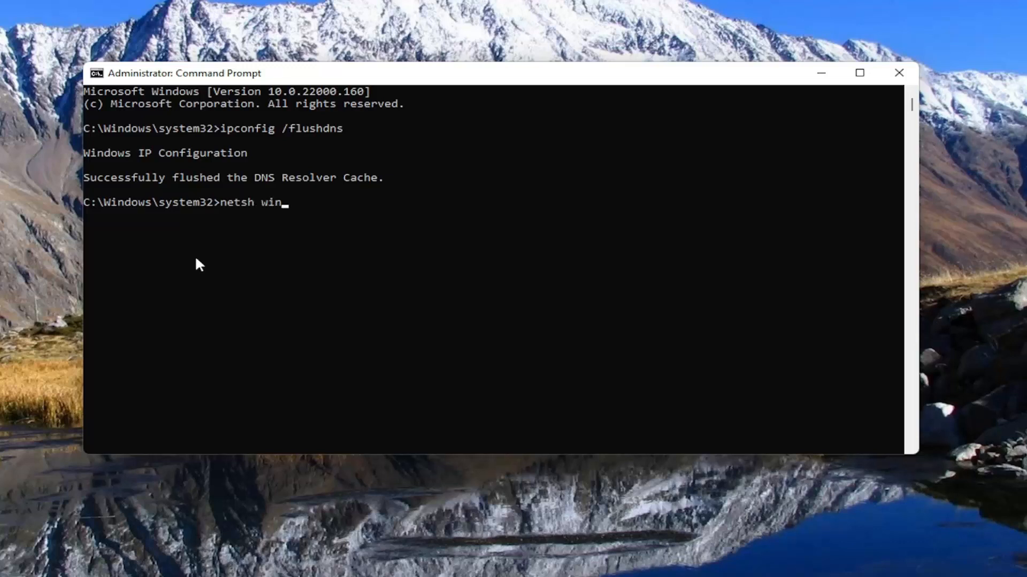
text(sock res)
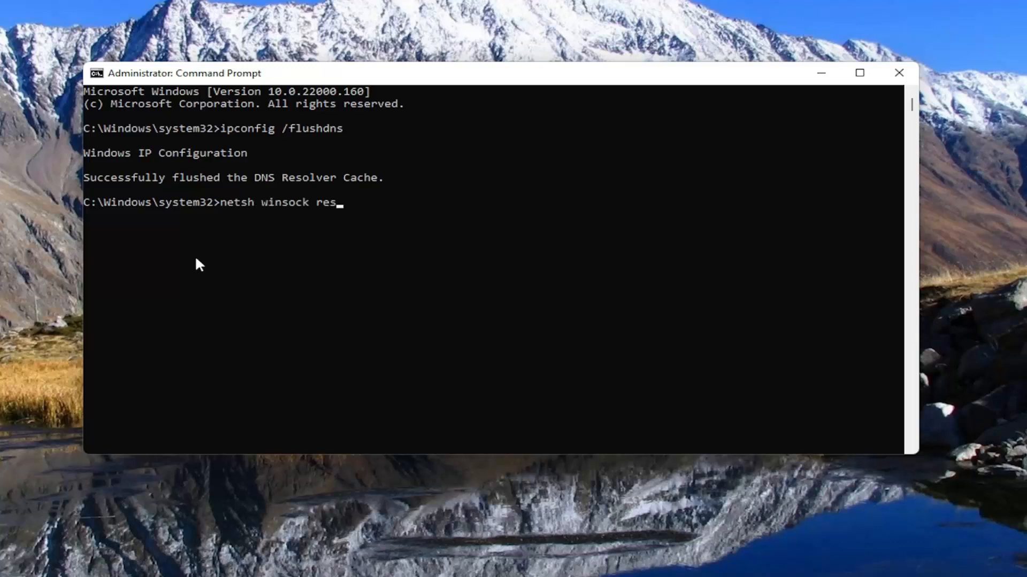
text(et)
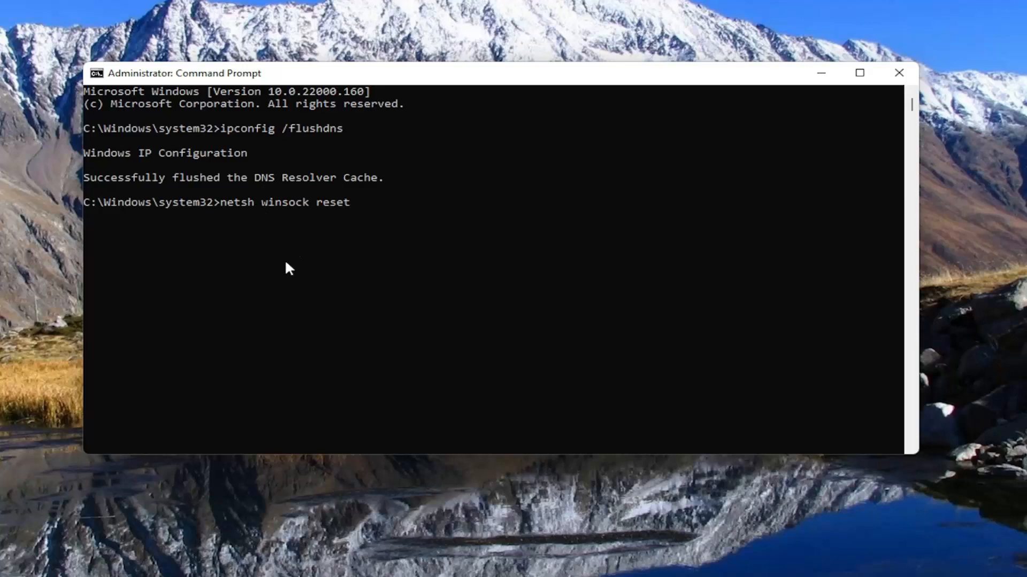
key(Return)
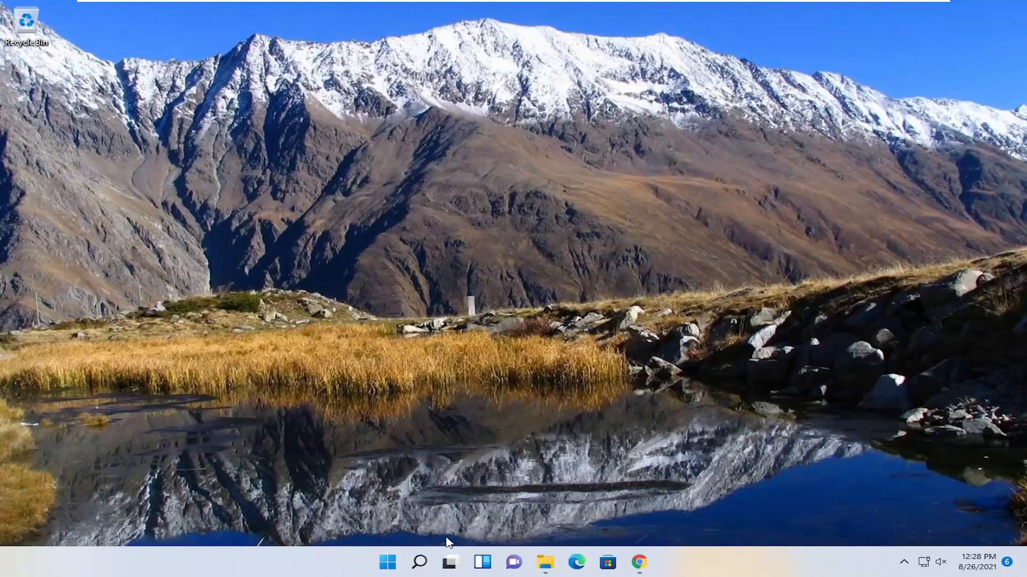
Step: Pick an entry from the Start button's quick links menu, returning to the desktop
right_click(387, 562)
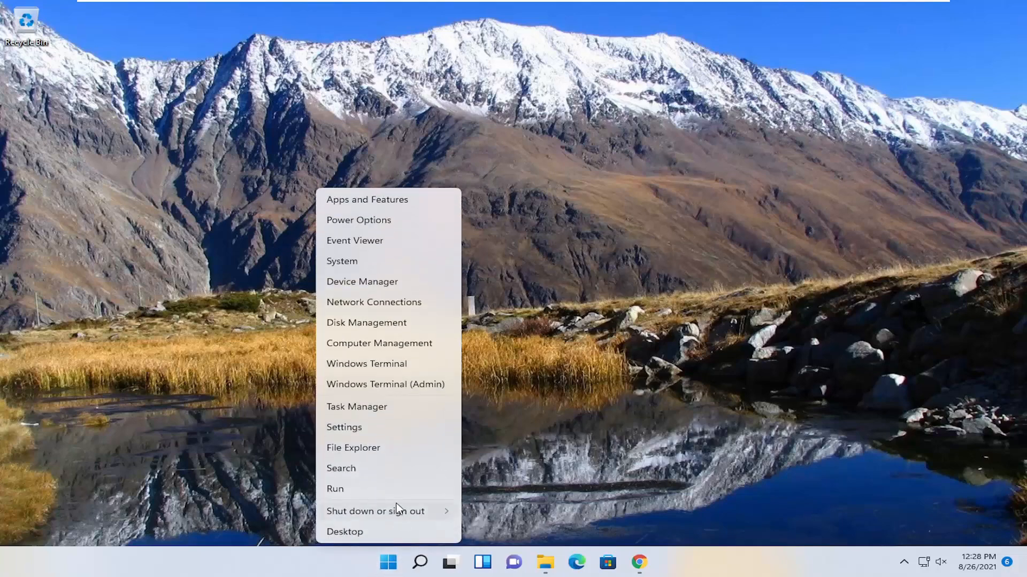
click(376, 511)
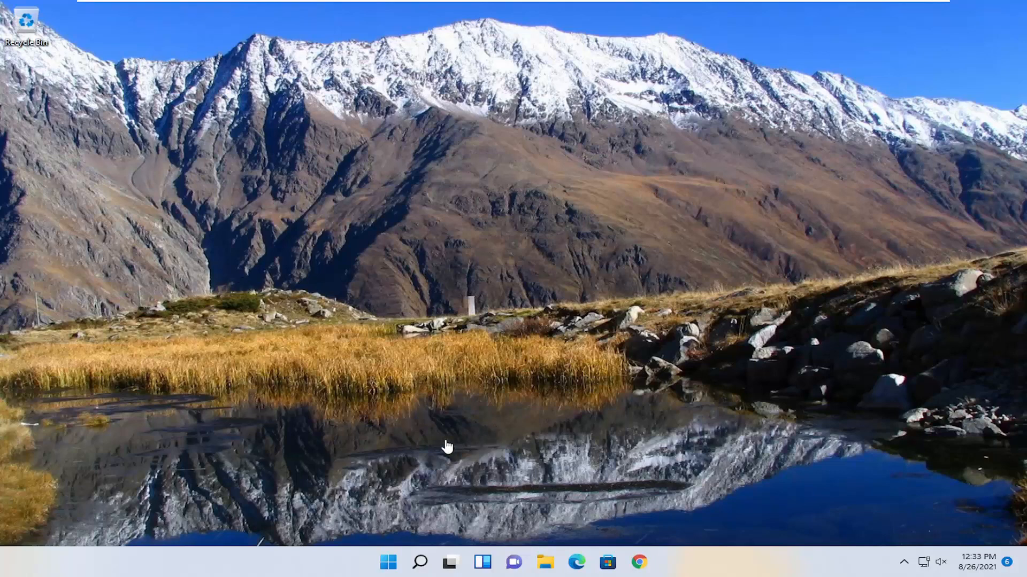
mouse_move(439, 511)
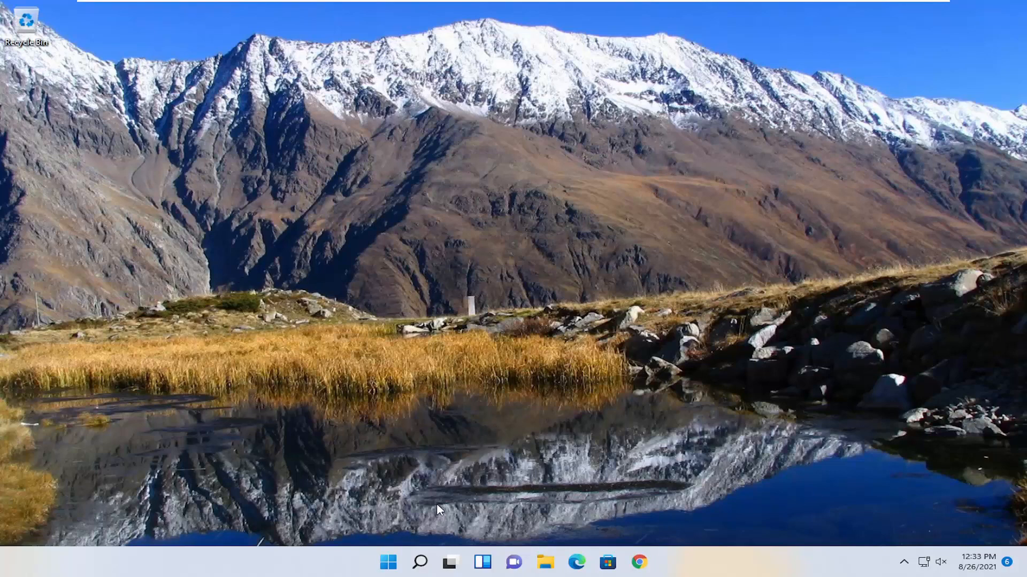
Step: Search for 'settings' to launch the Settings app
click(420, 562)
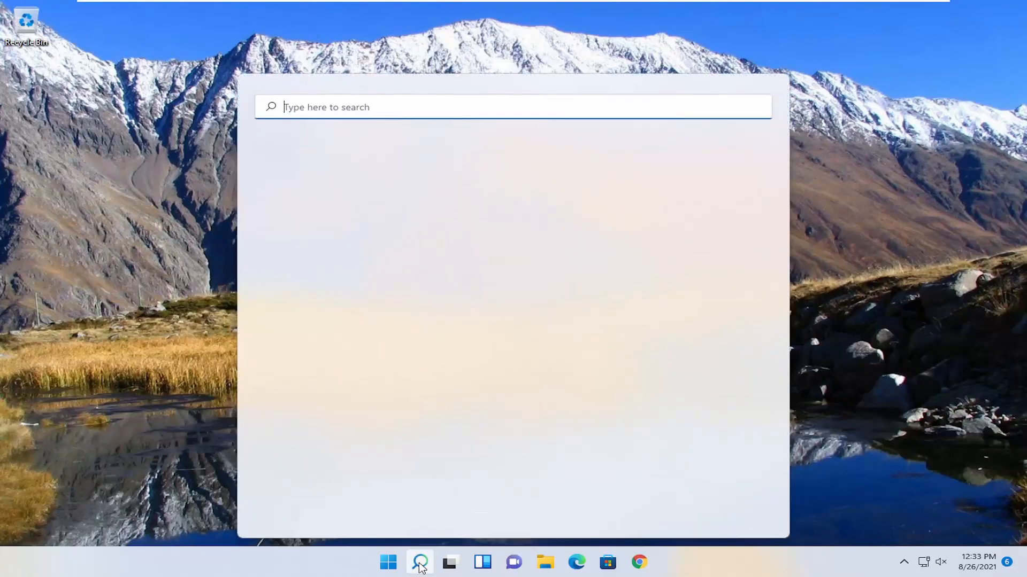
text(settings)
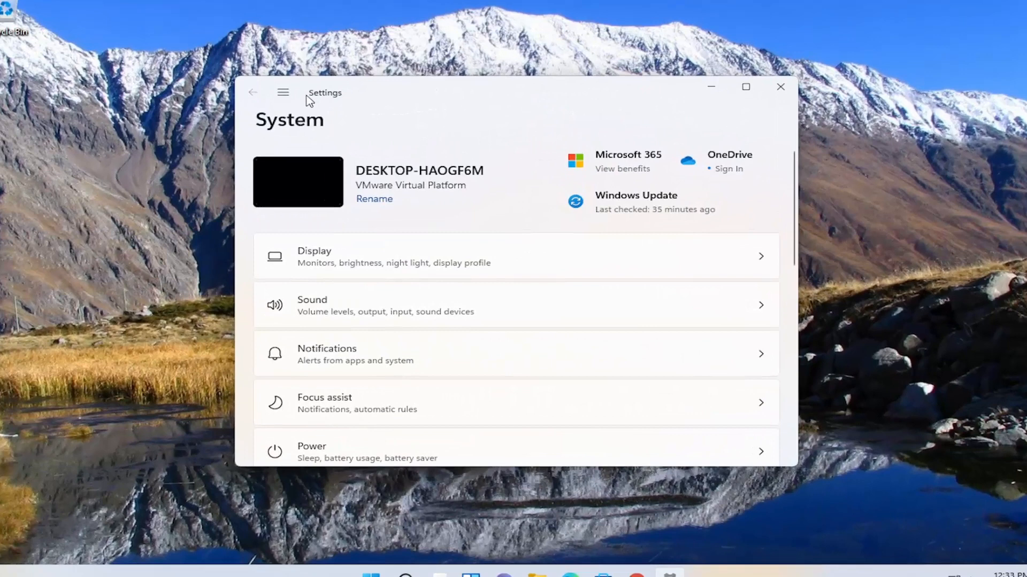
Step: Go to Network & internet from the Settings menu and scroll toward advanced options
click(283, 92)
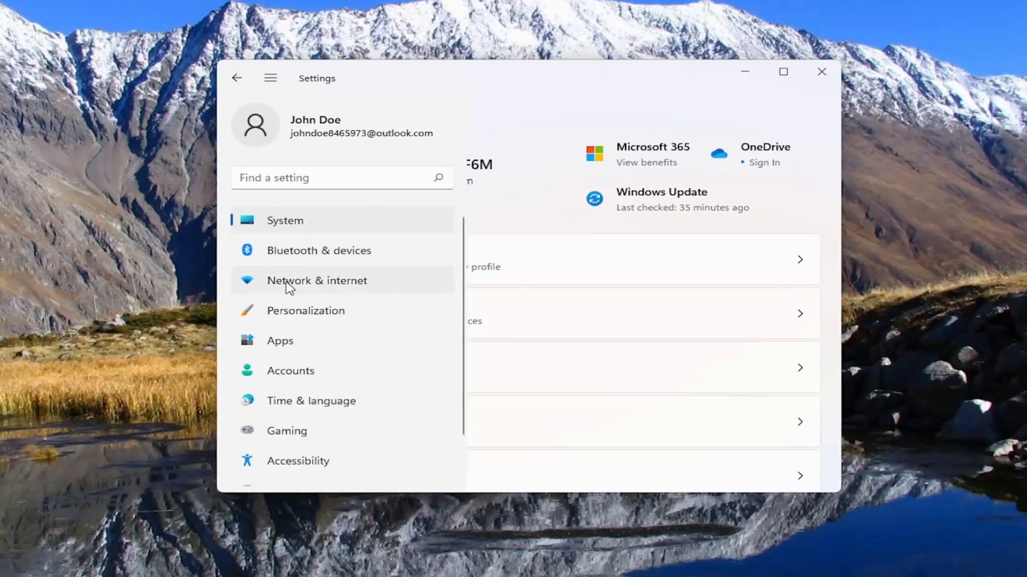
click(317, 280)
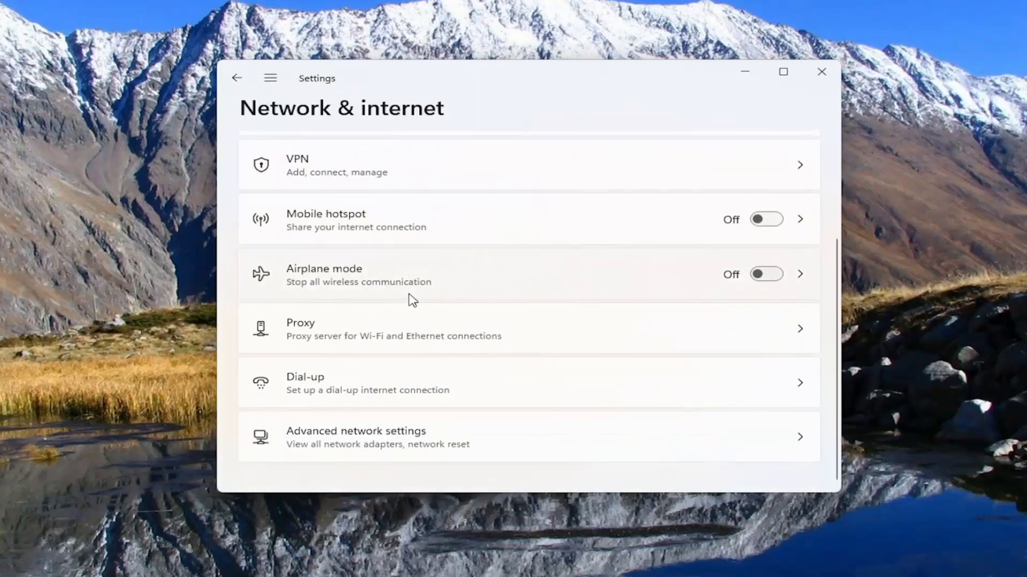
mouse_move(419, 440)
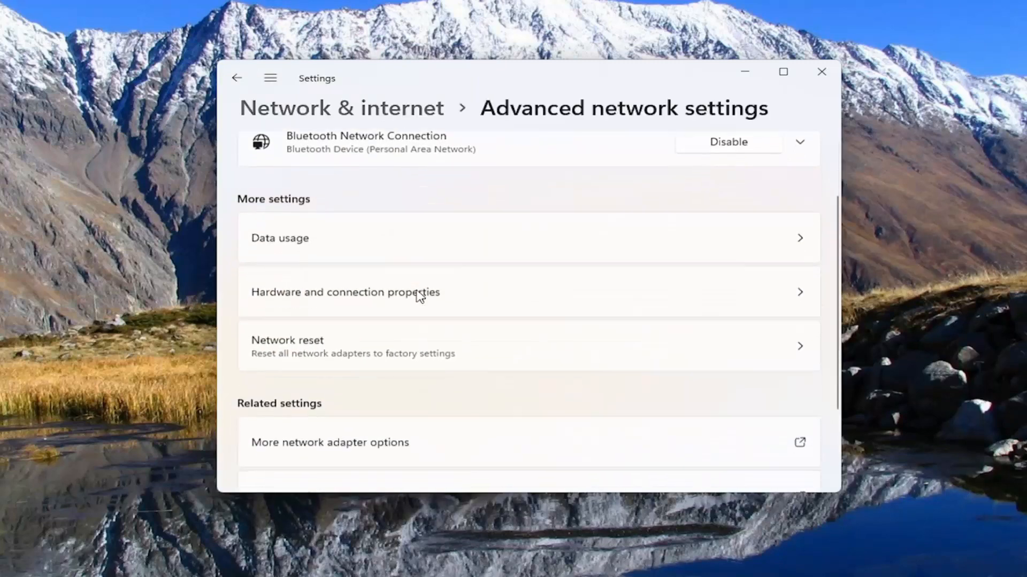
scroll(down, 3)
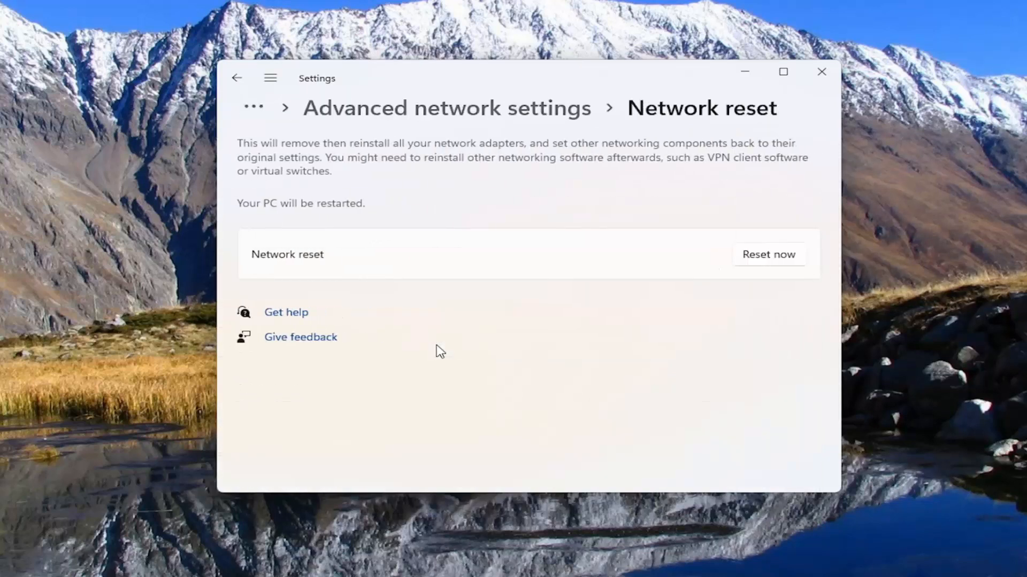
mouse_move(397, 167)
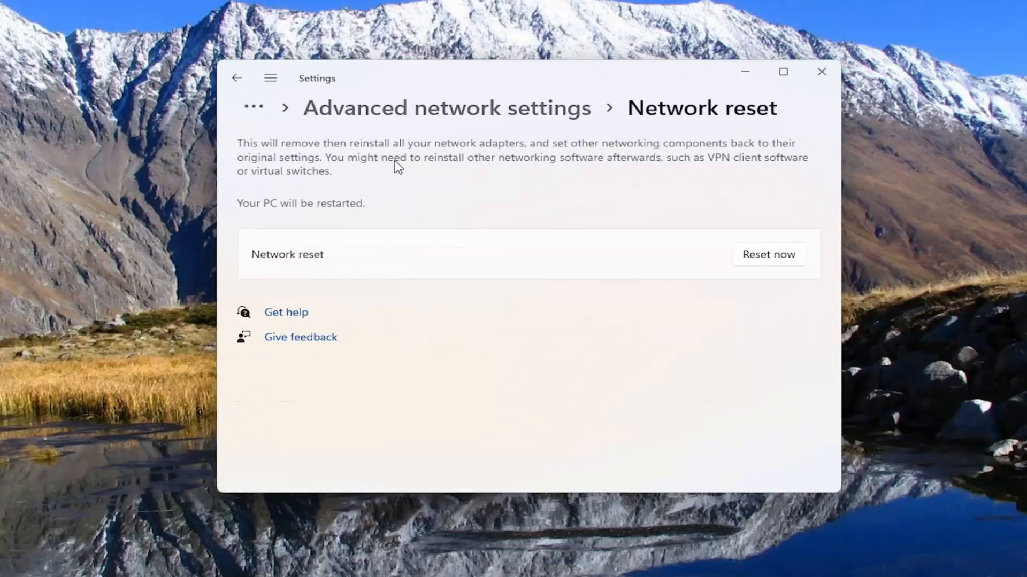
mouse_move(609, 156)
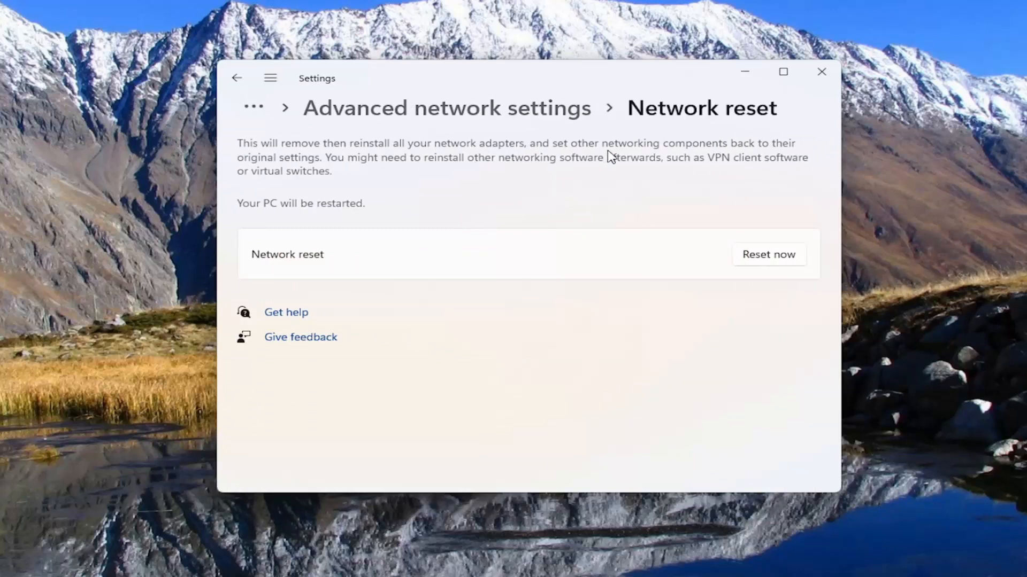
mouse_move(376, 164)
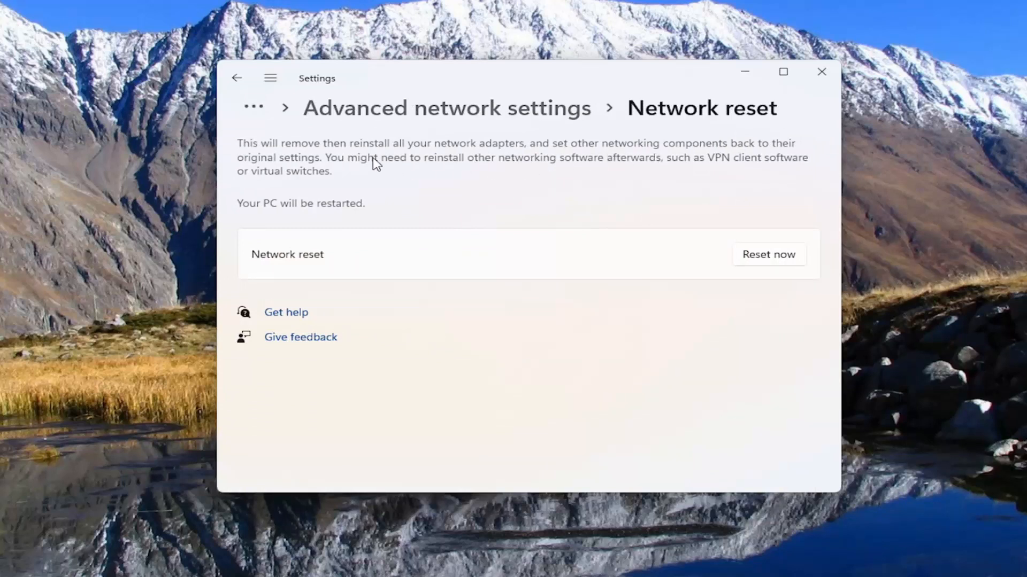
mouse_move(626, 171)
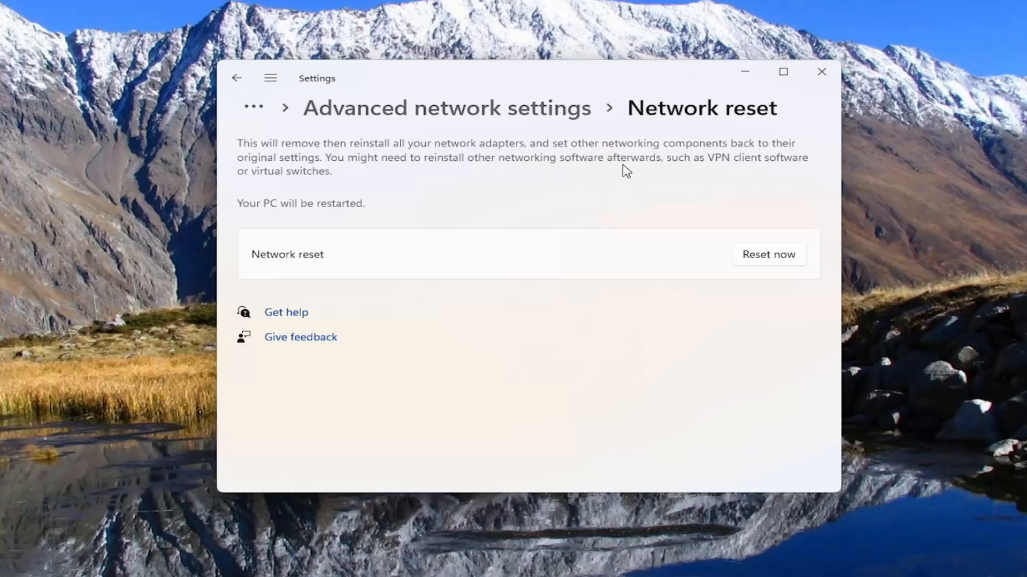
mouse_move(552, 177)
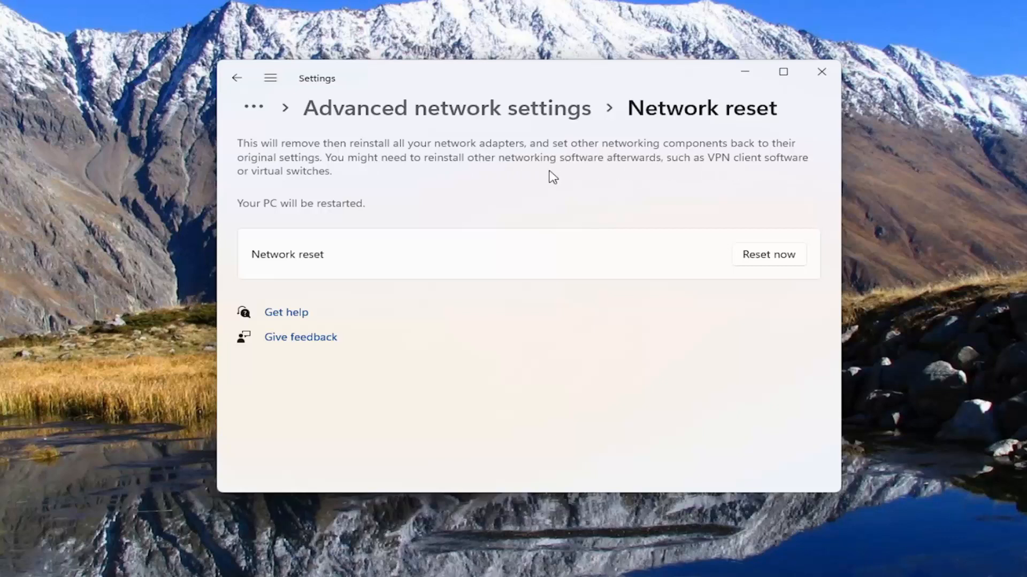
mouse_move(431, 210)
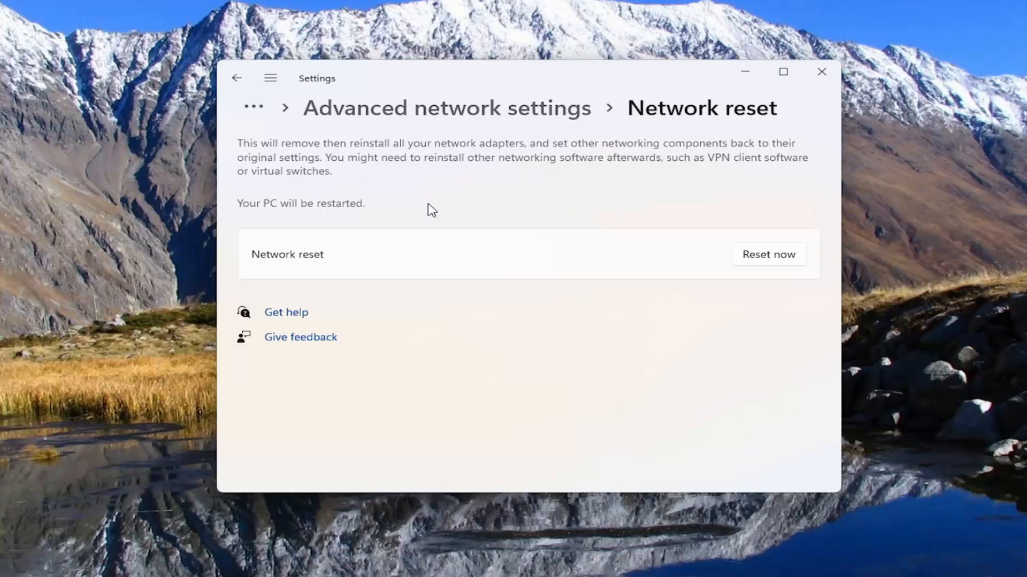
mouse_move(770, 267)
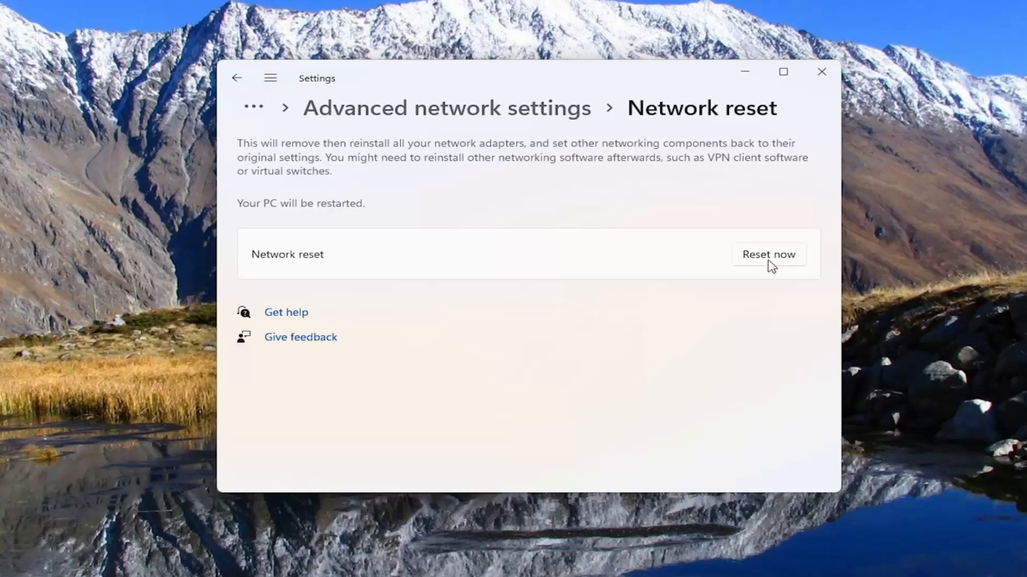
Step: Confirm the network reset, dismiss the shutdown notice, and open the Start quick links menu
click(768, 254)
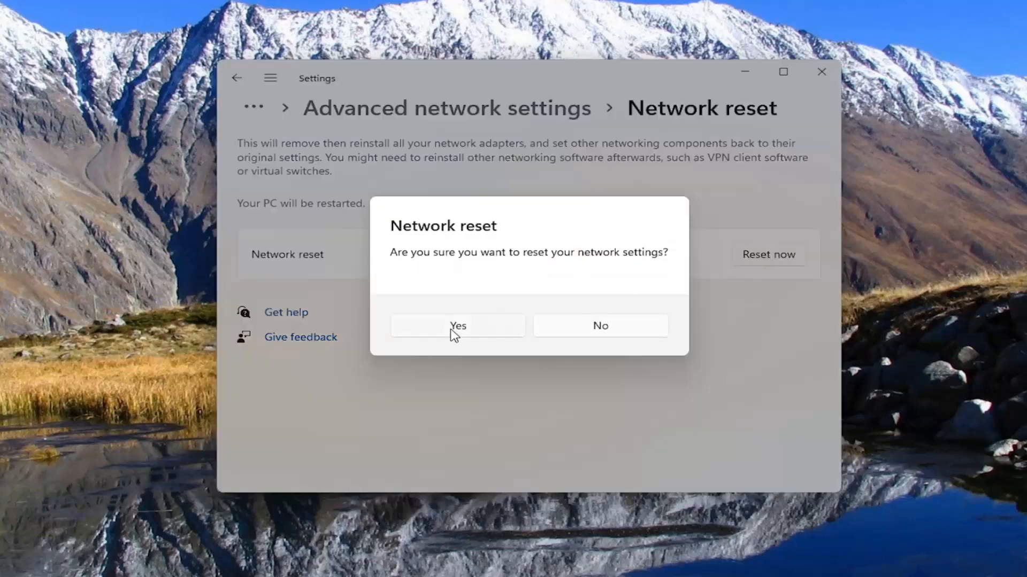
click(457, 326)
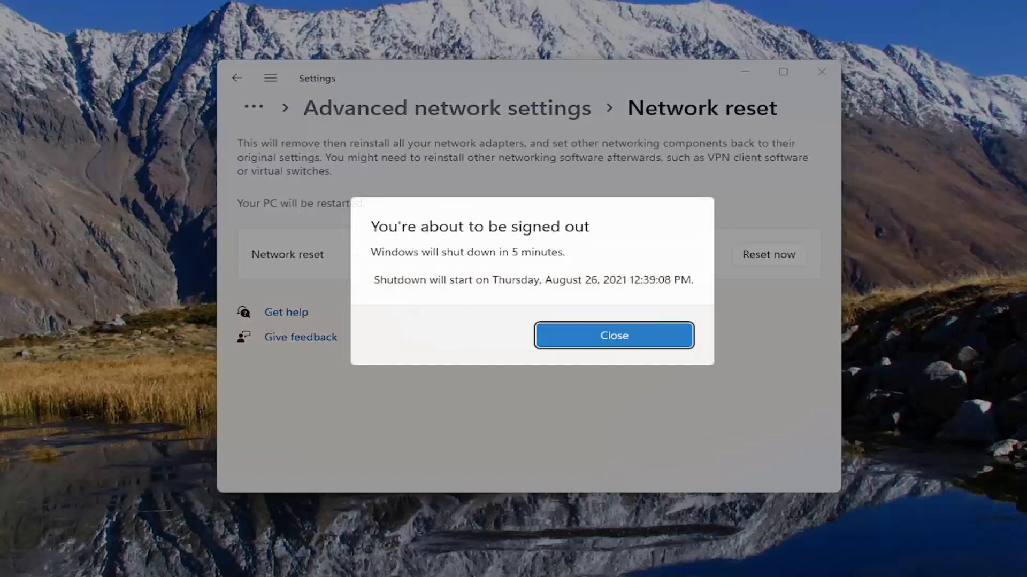
mouse_move(791, 367)
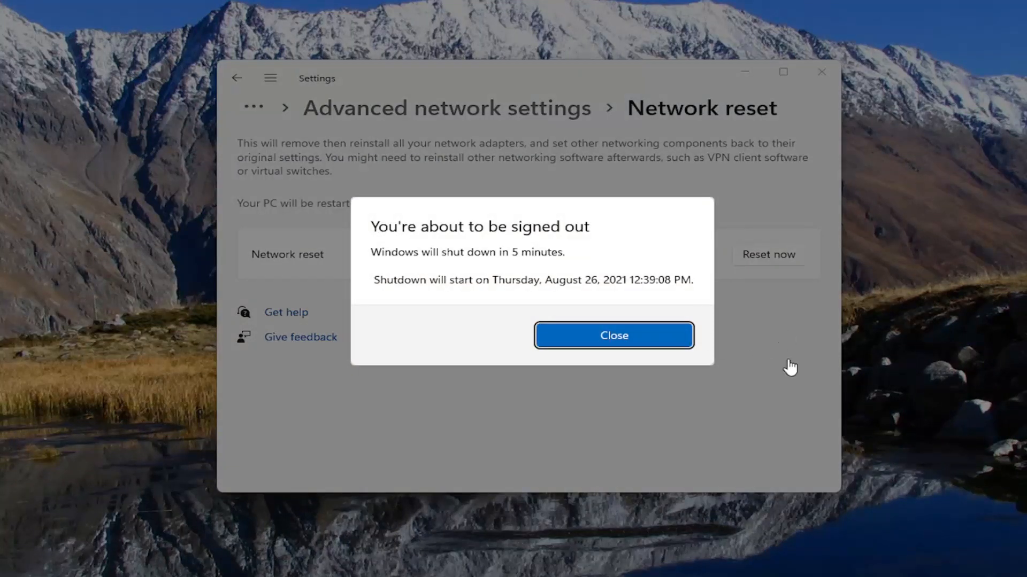
mouse_move(787, 364)
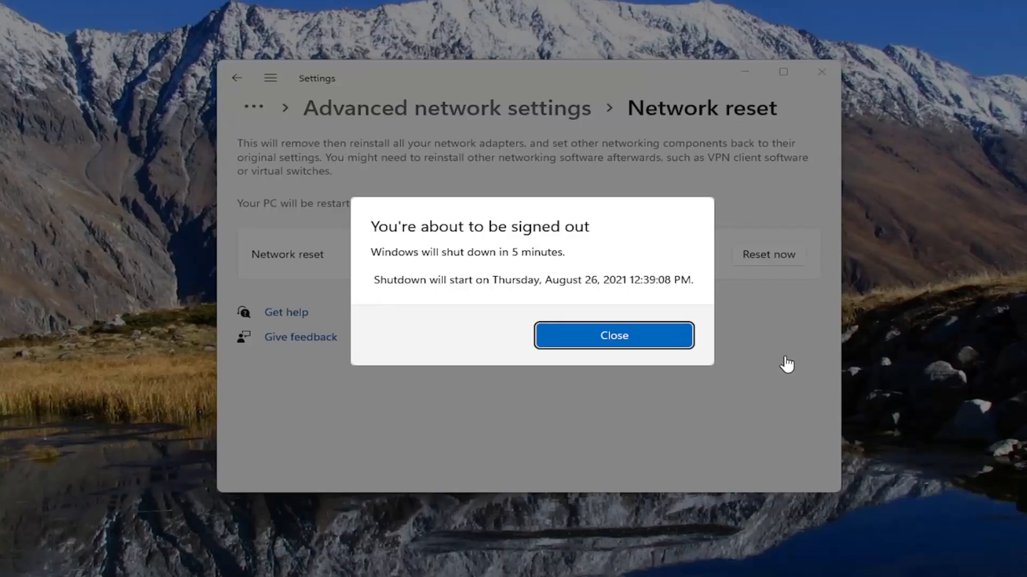
click(613, 335)
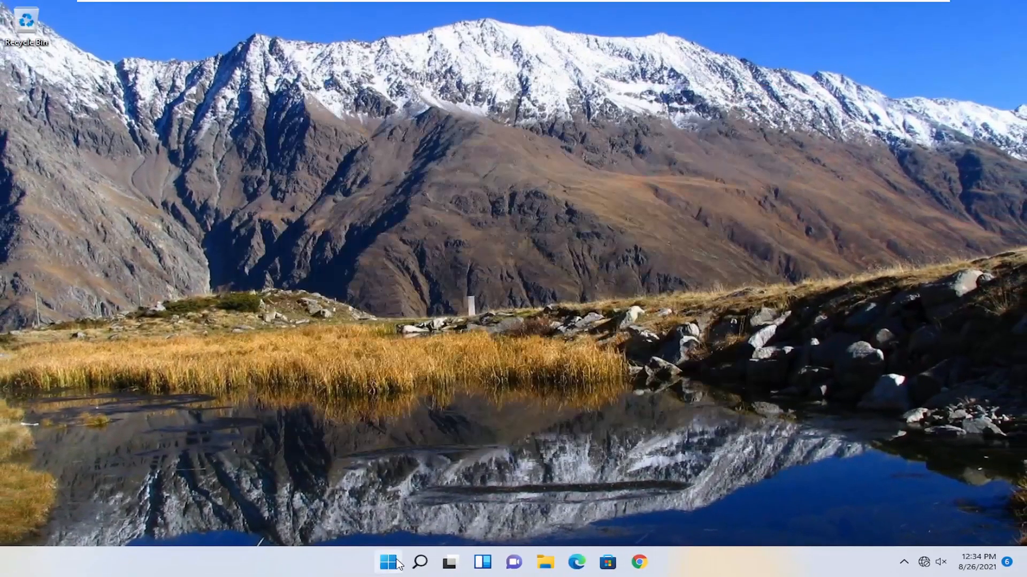
right_click(387, 562)
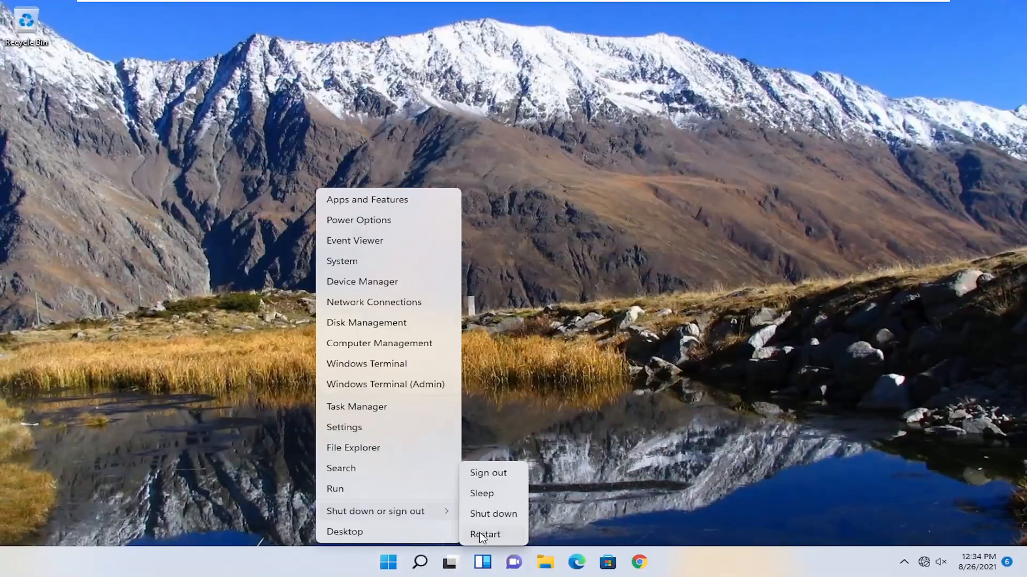